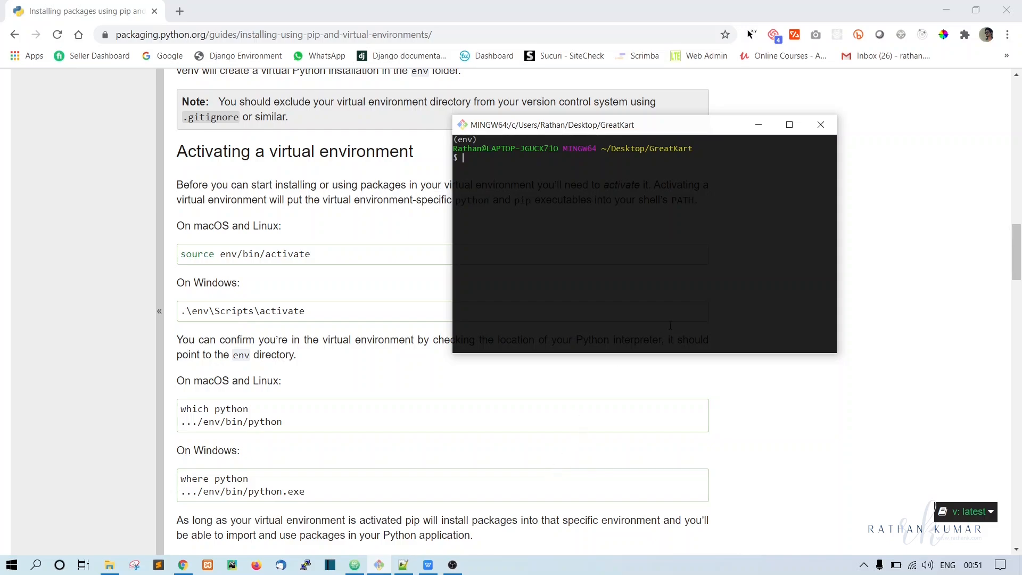
Run pip install django==3.1 inside the activated env and let it finish
text(pip)
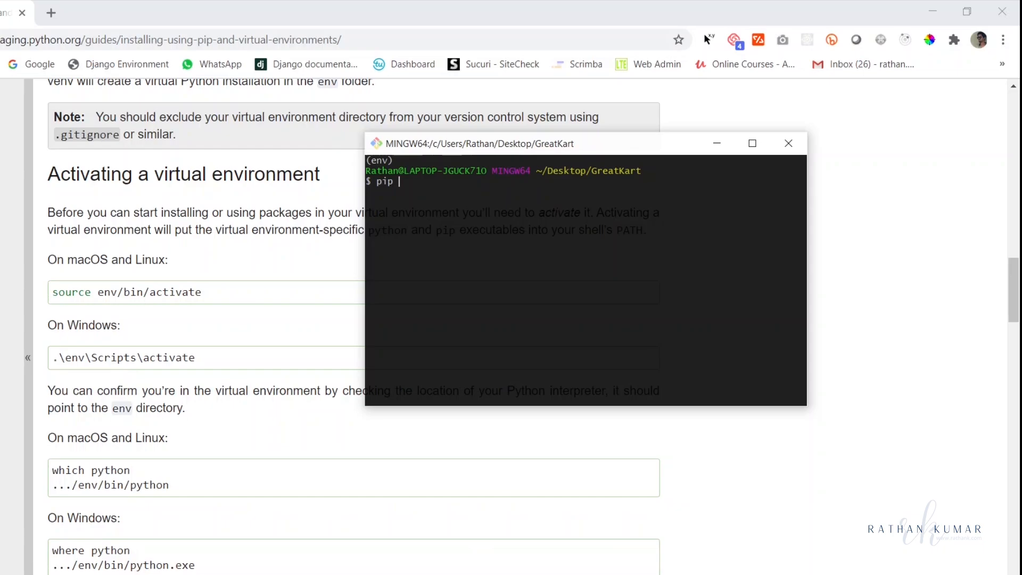
text(install)
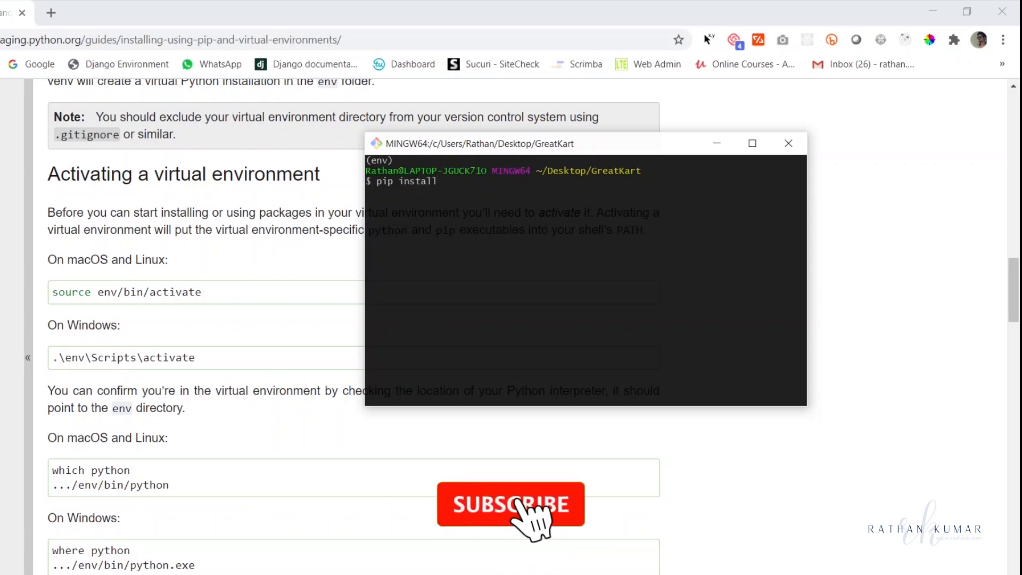
text(django)
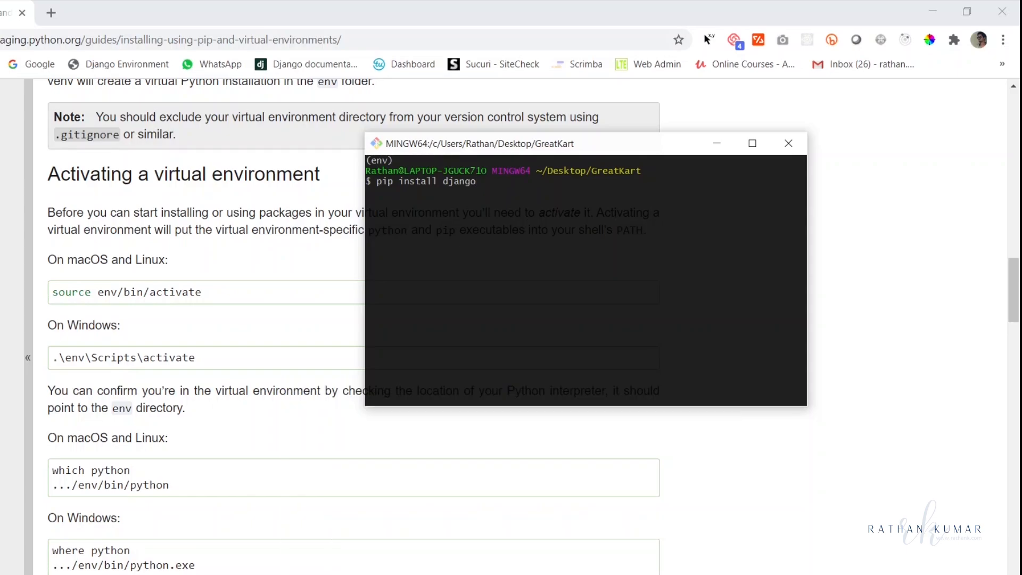
text(==)
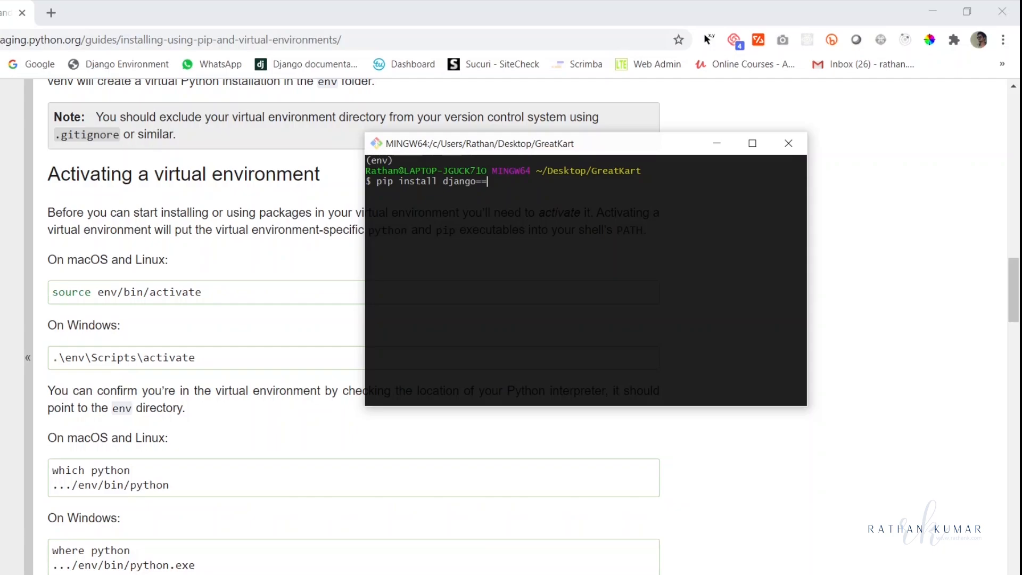
text(3.1)
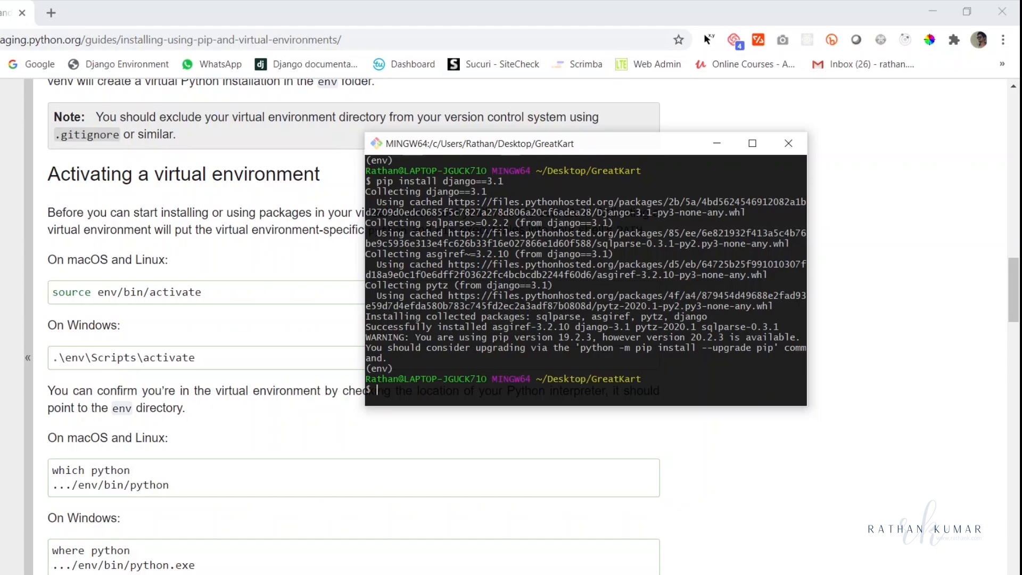
Run pip freeze to confirm Django 3.1, asgiref, pytz and sqlparse, then begin a django-admin command
text(pip freeze)
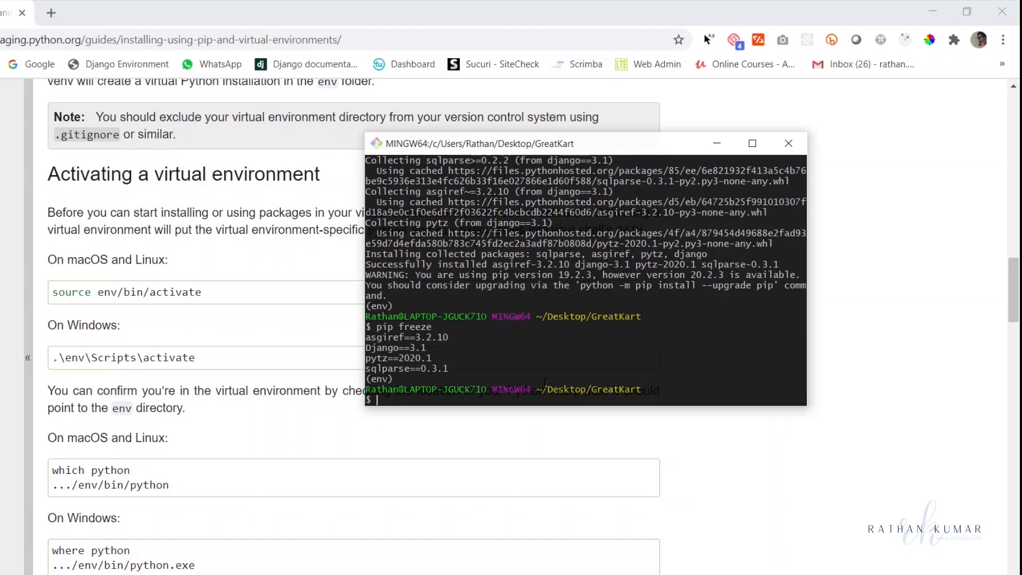
text(django-admin)
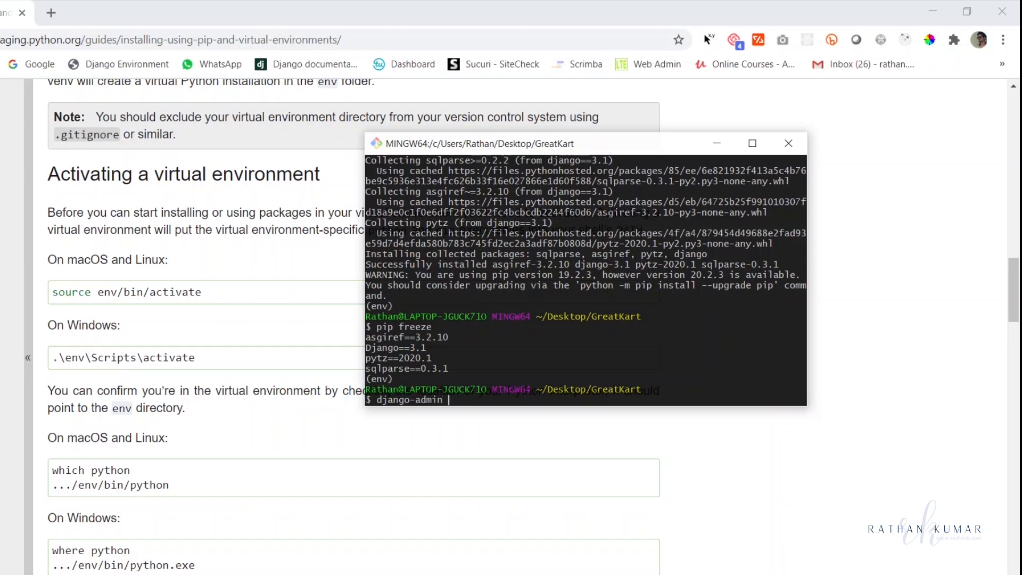
Run django-admin startproject greatkart . to create the project in the current folder
text(start)
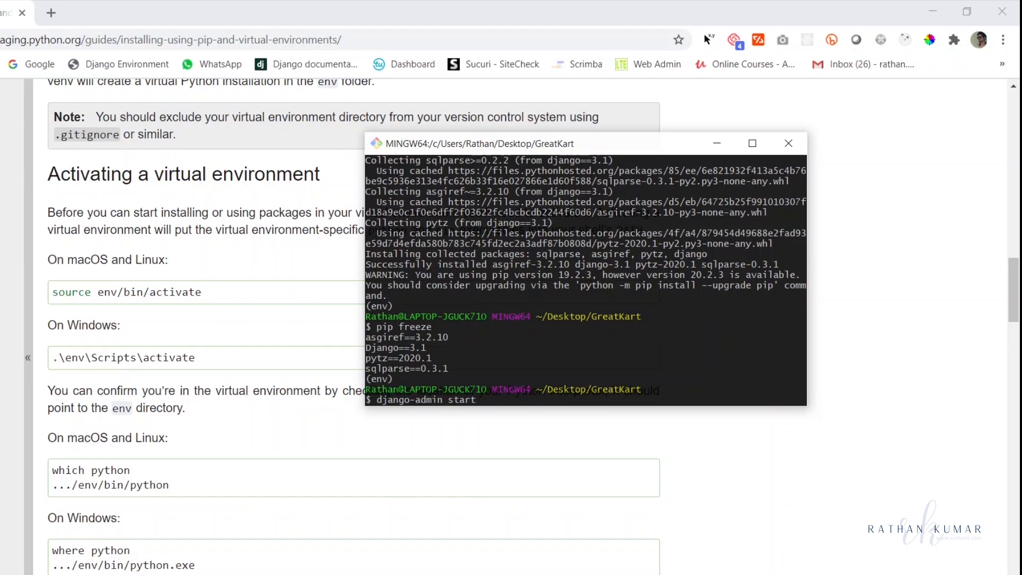
text(project)
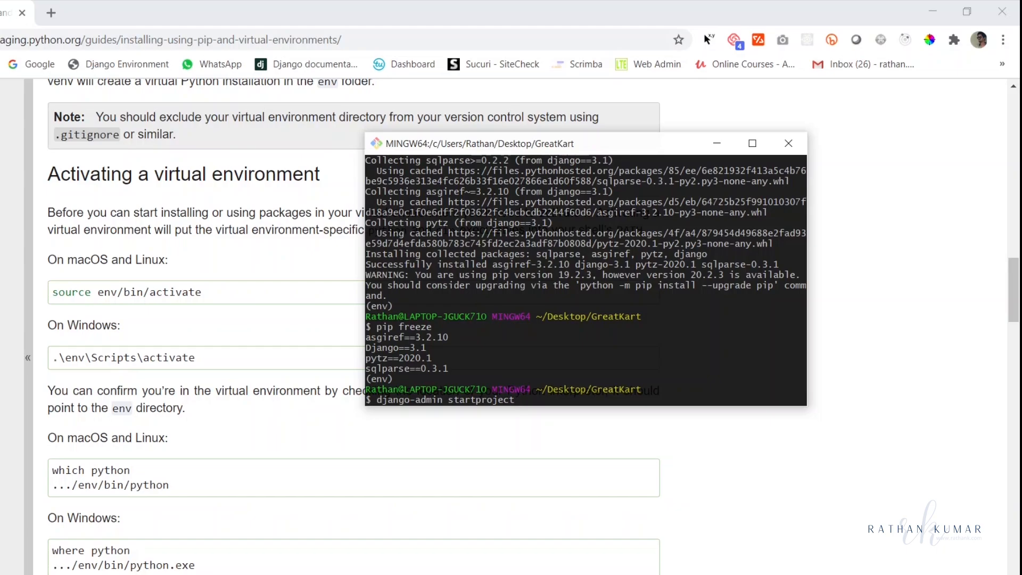
text(greatka)
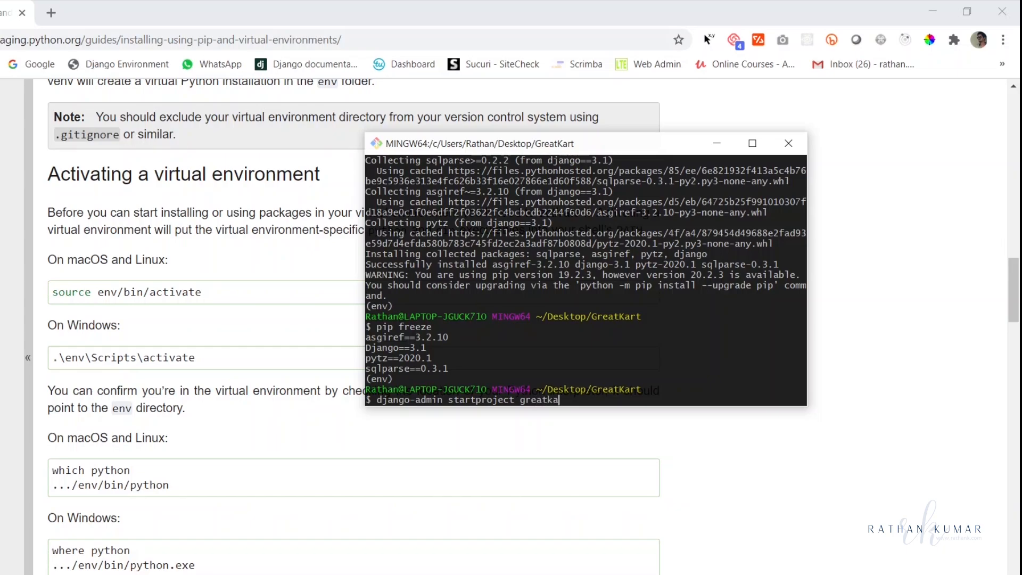
text(rt)
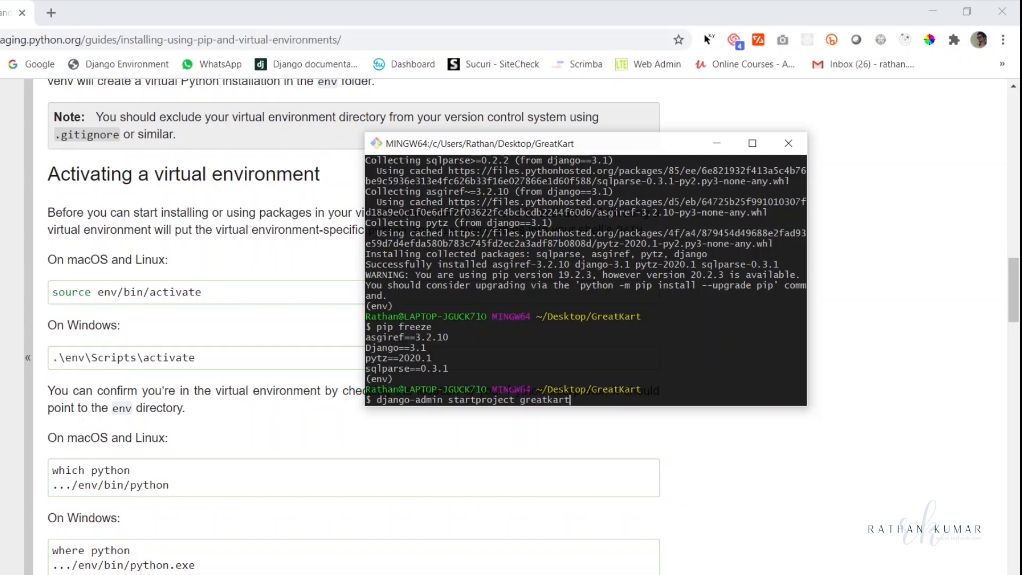
text(.)
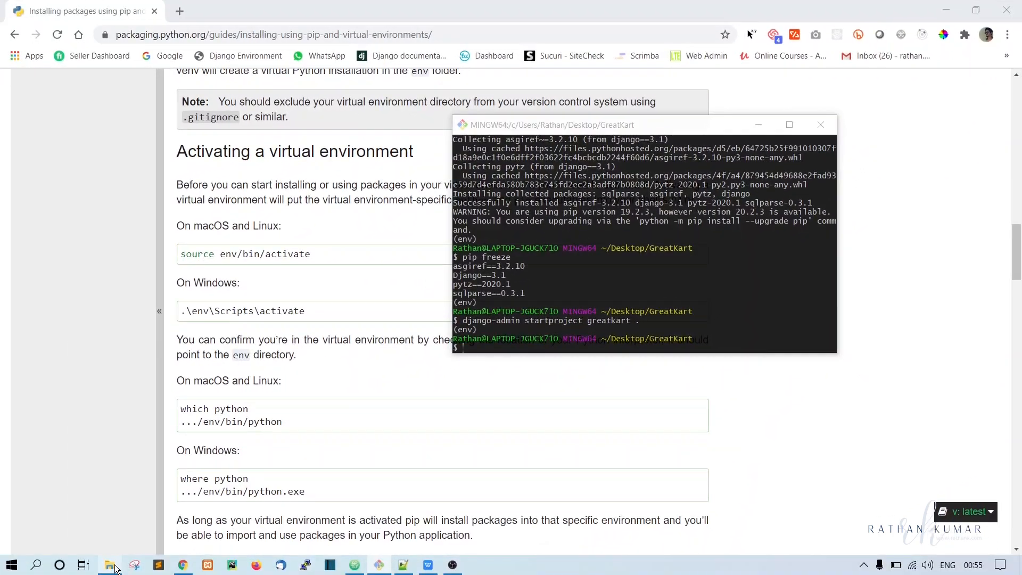
Browse the GreatKart folder in File Explorer showing env, greatkart and manage.py
click(109, 564)
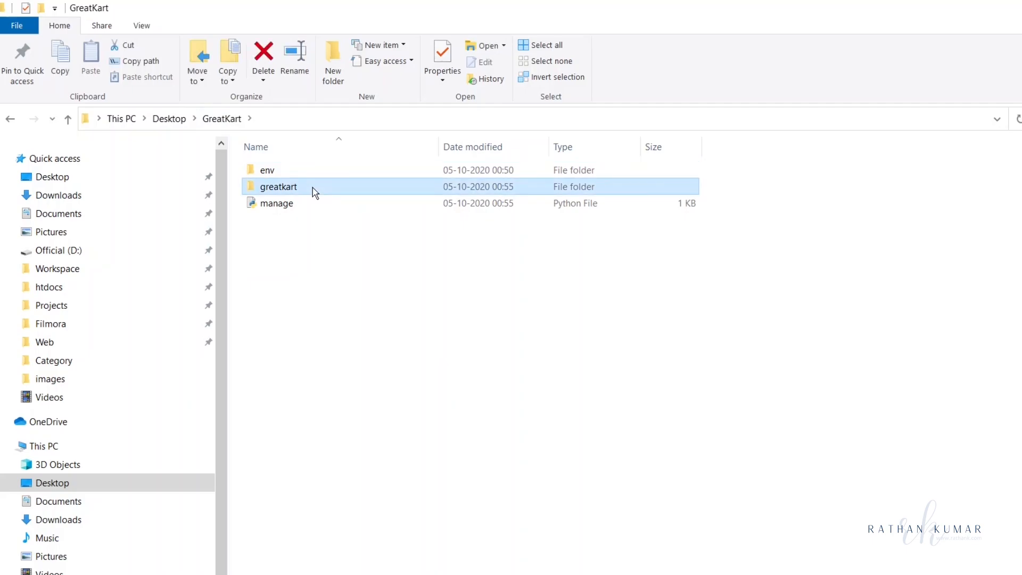
double_click(279, 187)
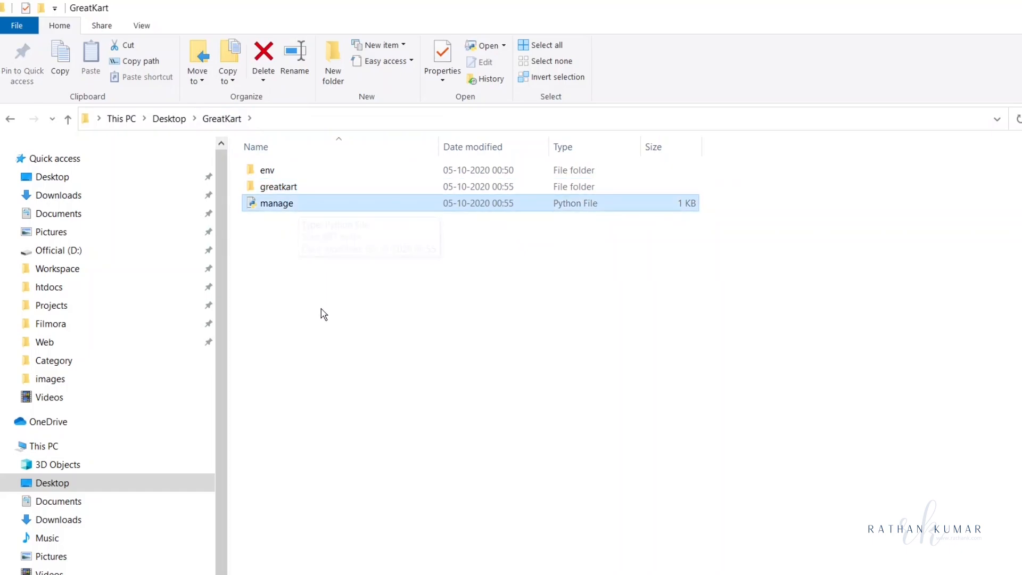
click(359, 309)
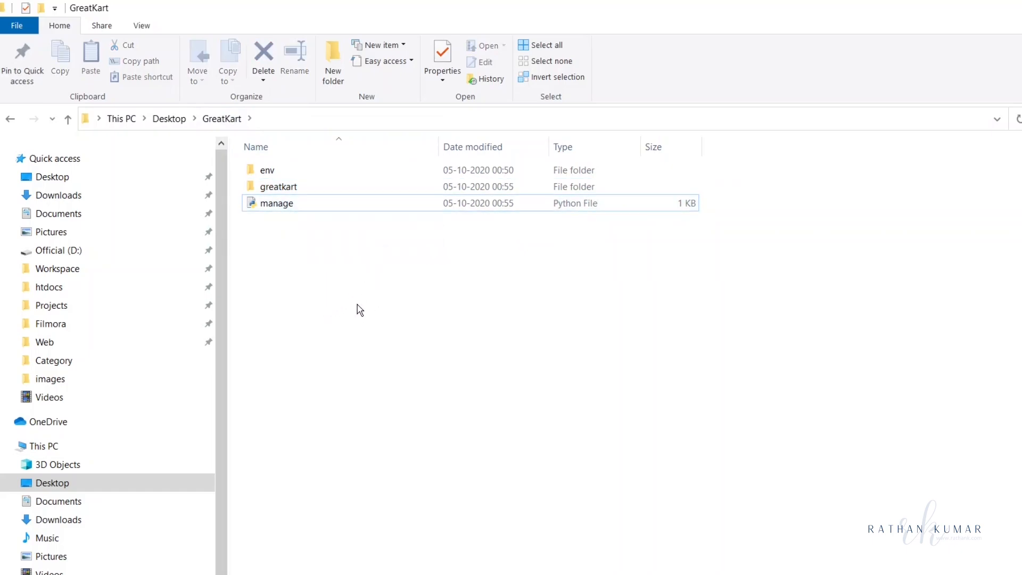
mouse_move(713, 287)
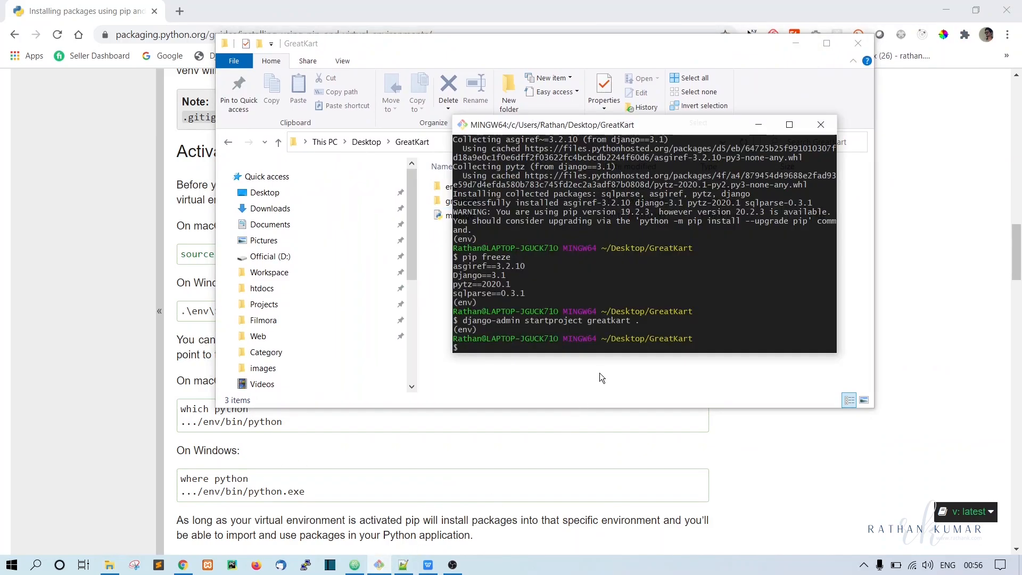
text(python man)
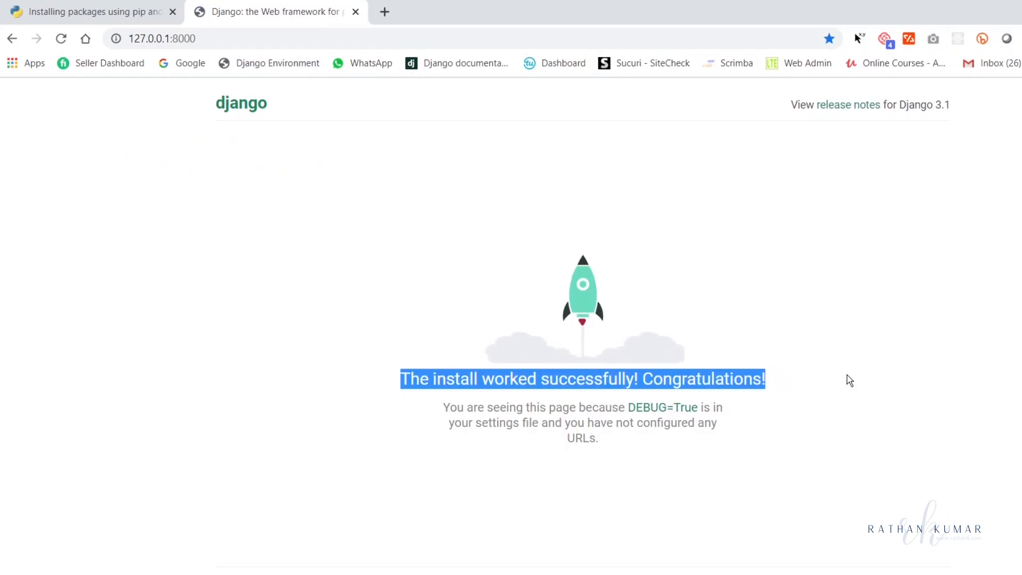
mouse_move(811, 358)
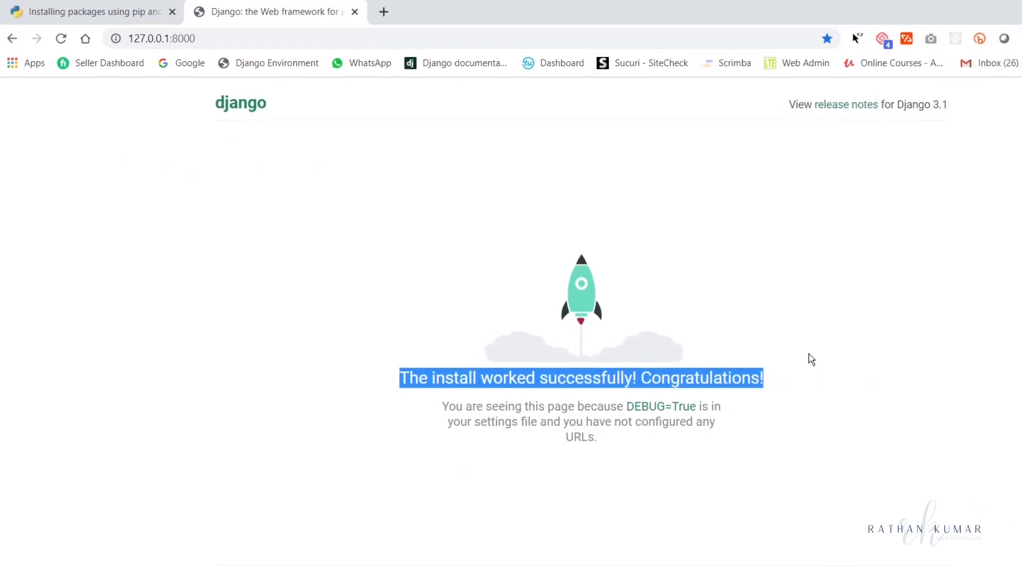